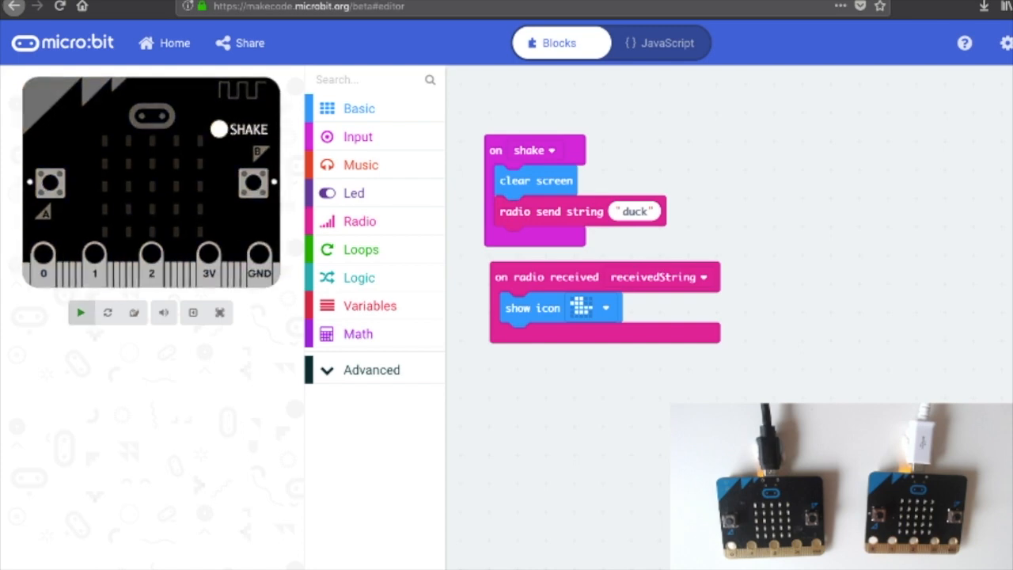
- Start the micro:bit simulator to test the shake-to-send 'duck' radio program
left_click(80, 312)
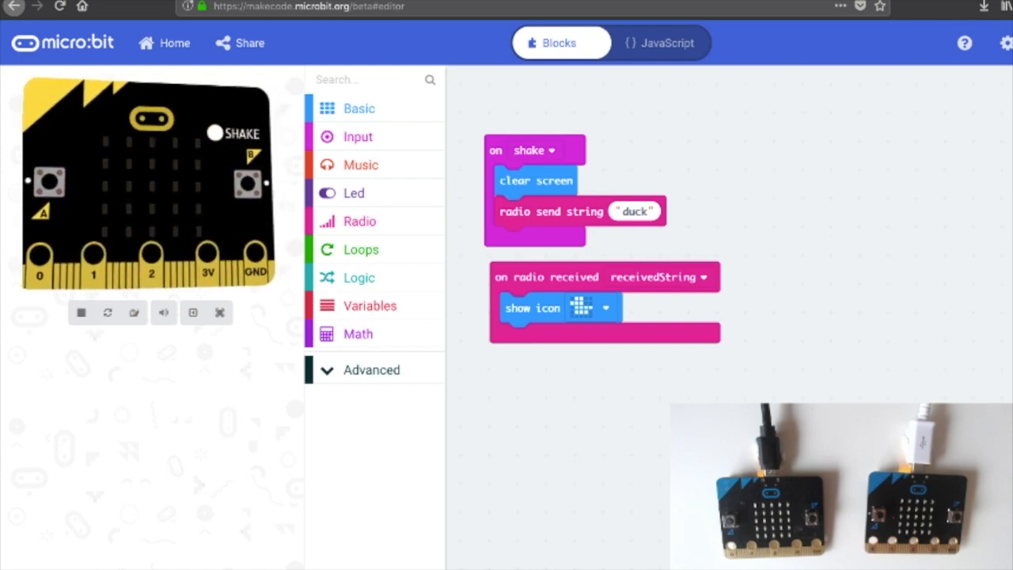